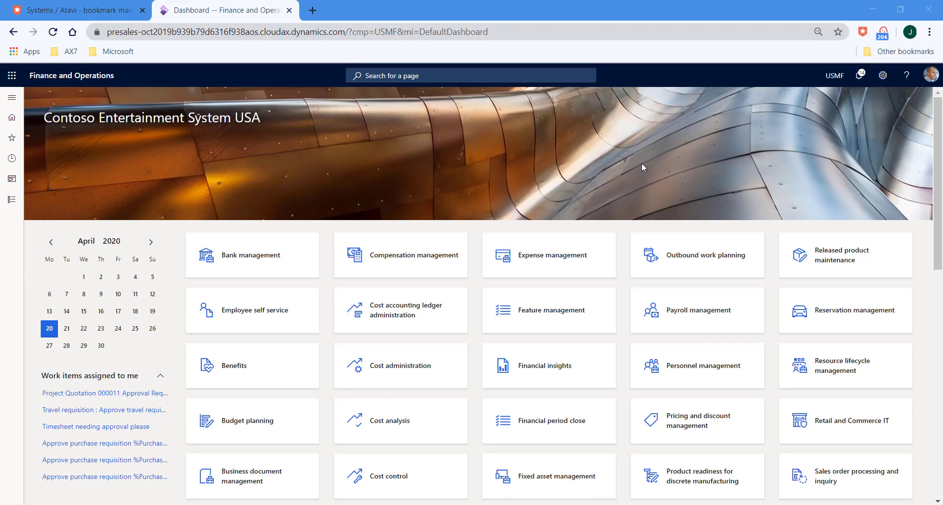
mouse_move(344, 149)
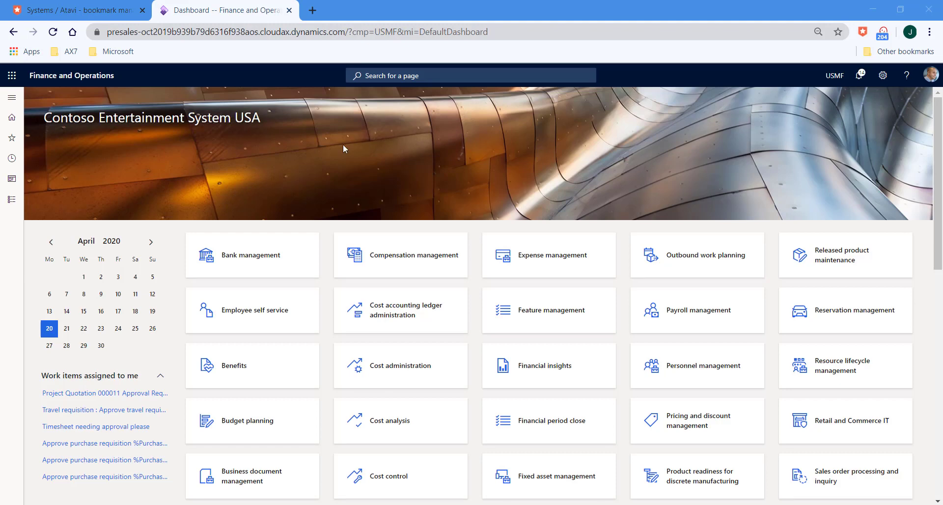
- Expand the navigation pane to show the Recent list
left_click(11, 97)
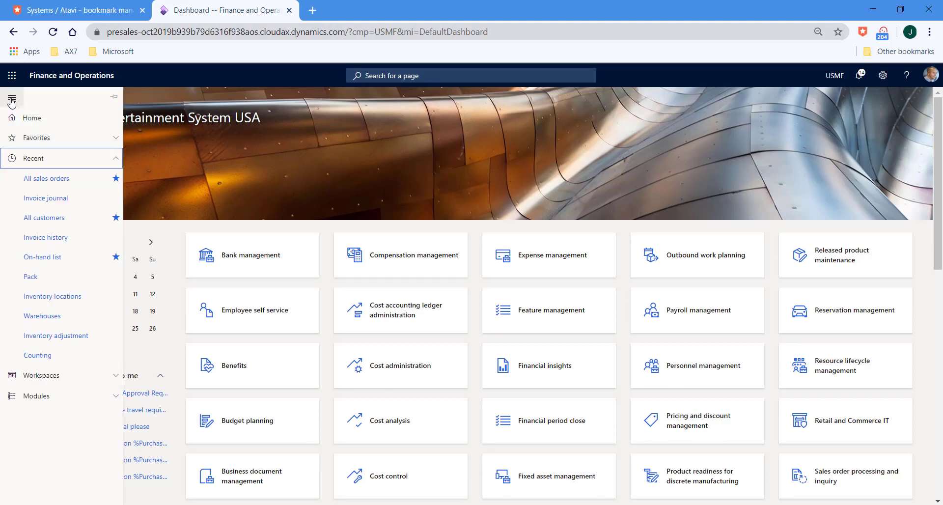
- Go to the All sales orders list page from Recent
left_click(11, 100)
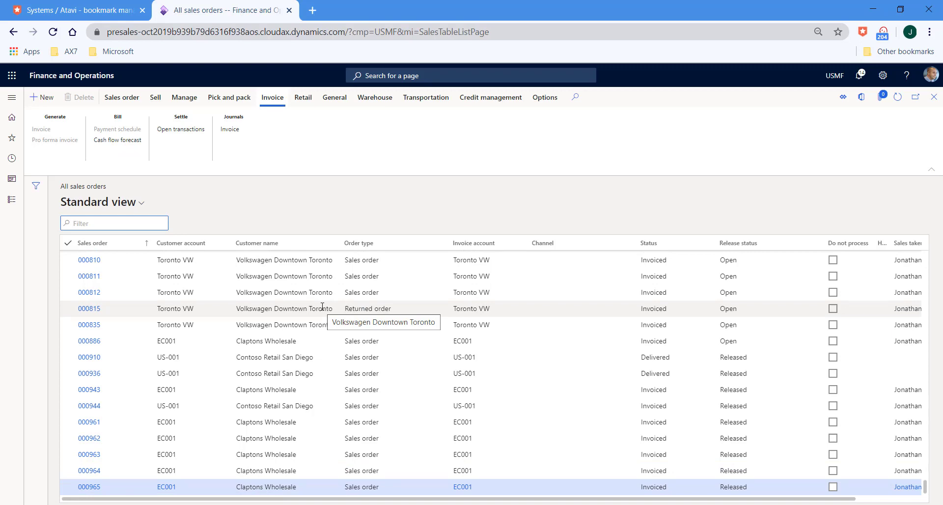
mouse_move(599, 316)
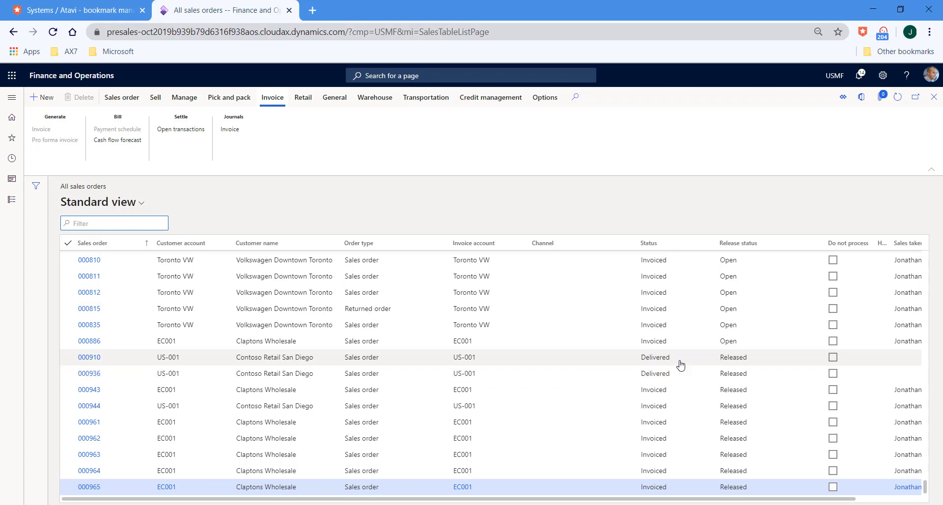
mouse_move(703, 265)
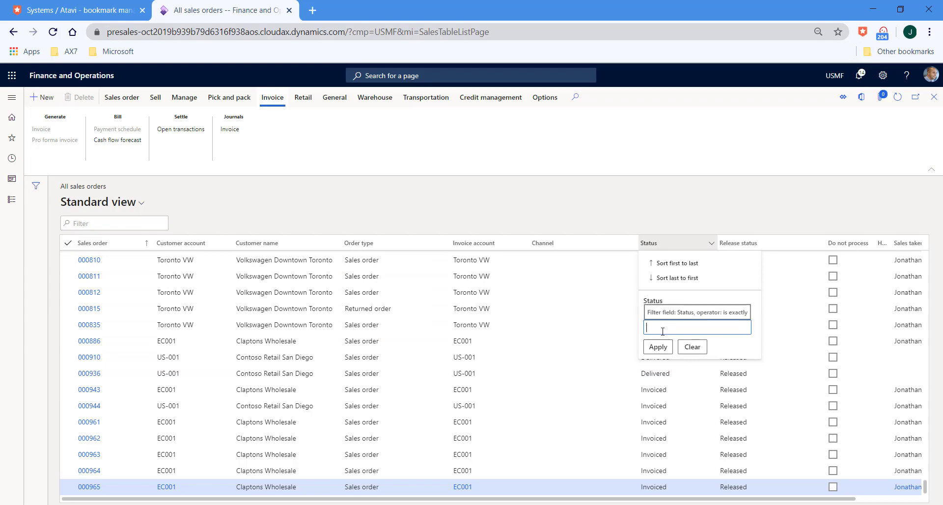
- Filter the Status column to Delivered and select order 000936
type("Delivered")
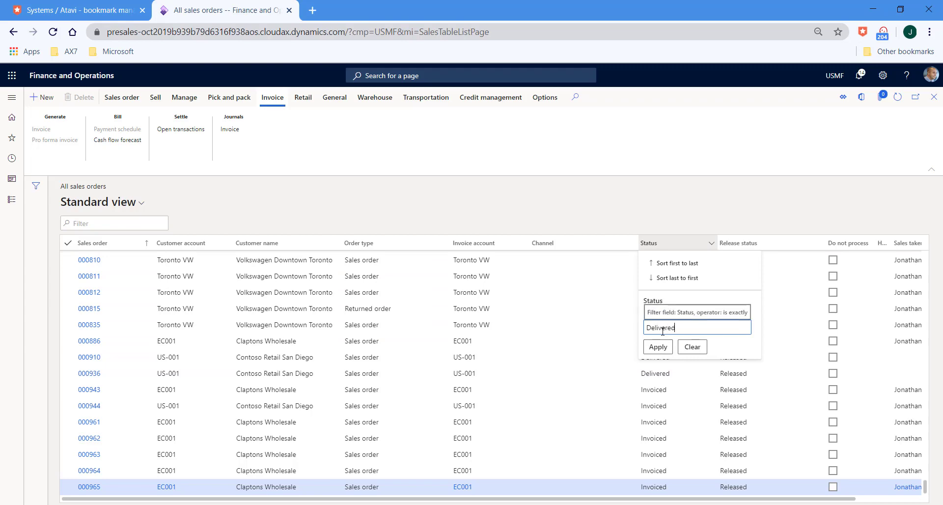
left_click(657, 347)
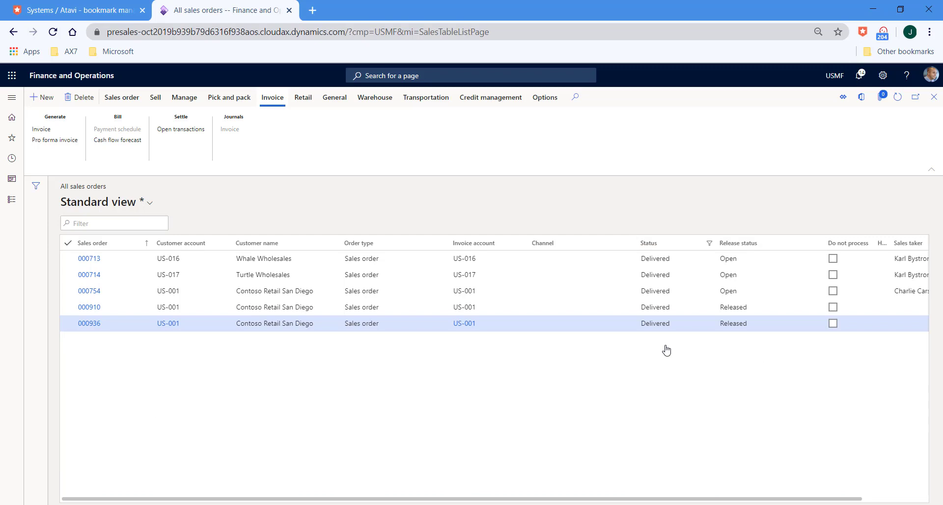
left_click(666, 323)
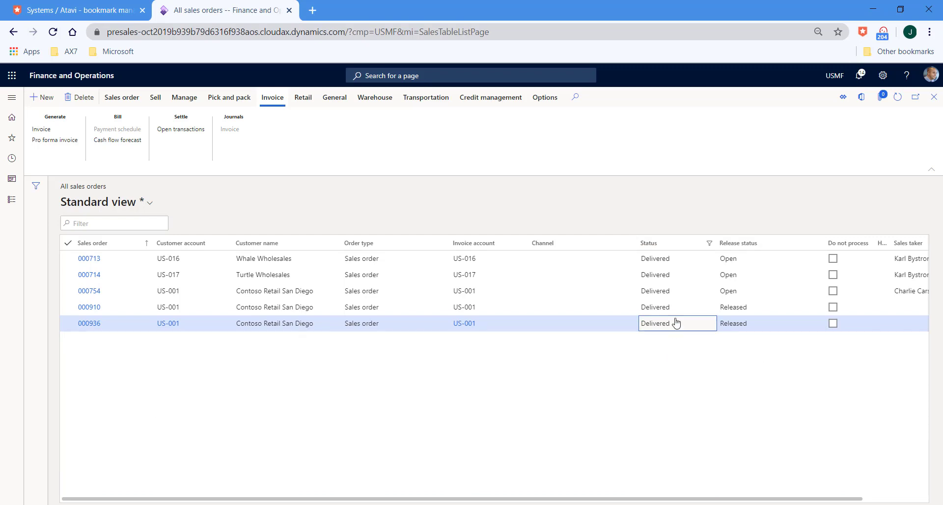
mouse_move(661, 398)
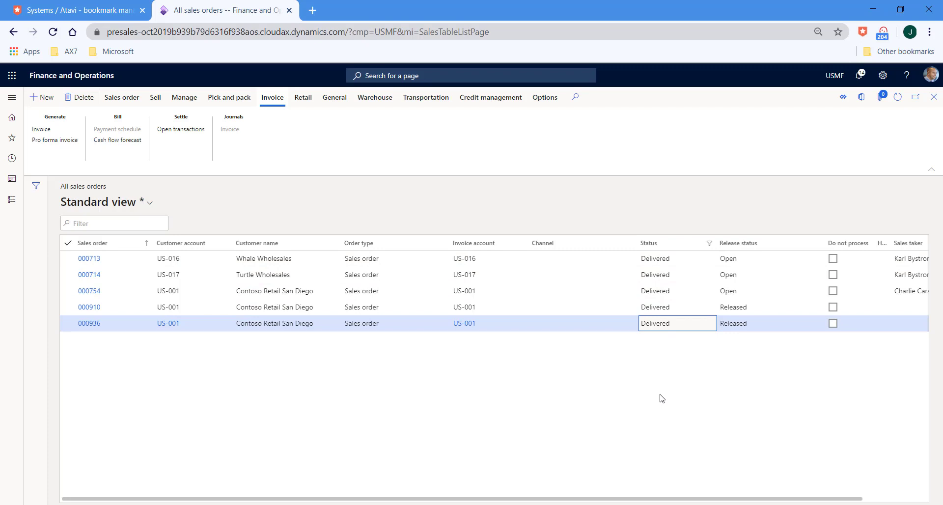
mouse_move(657, 397)
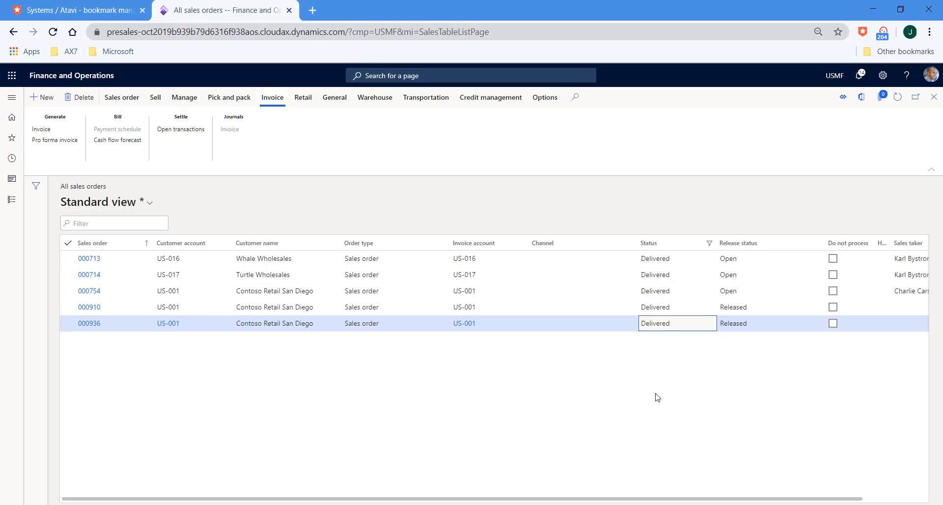
mouse_move(641, 261)
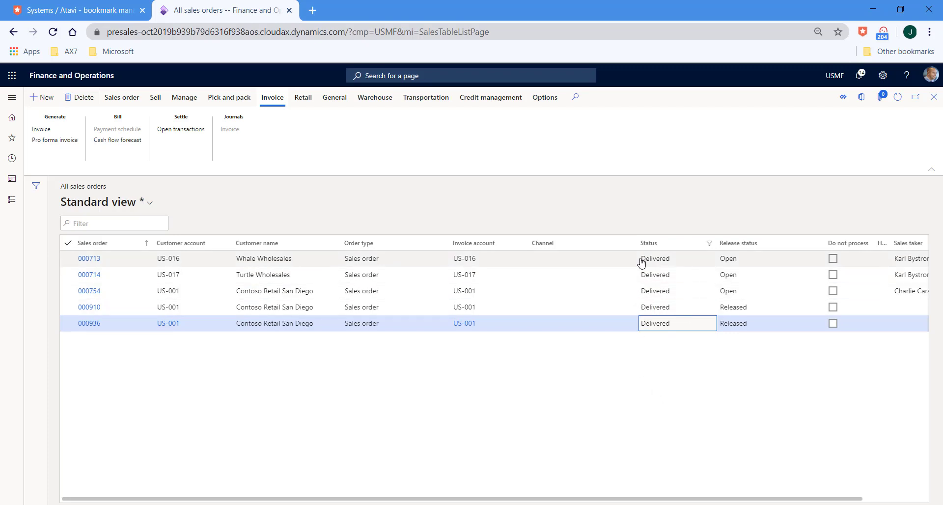
mouse_move(655, 242)
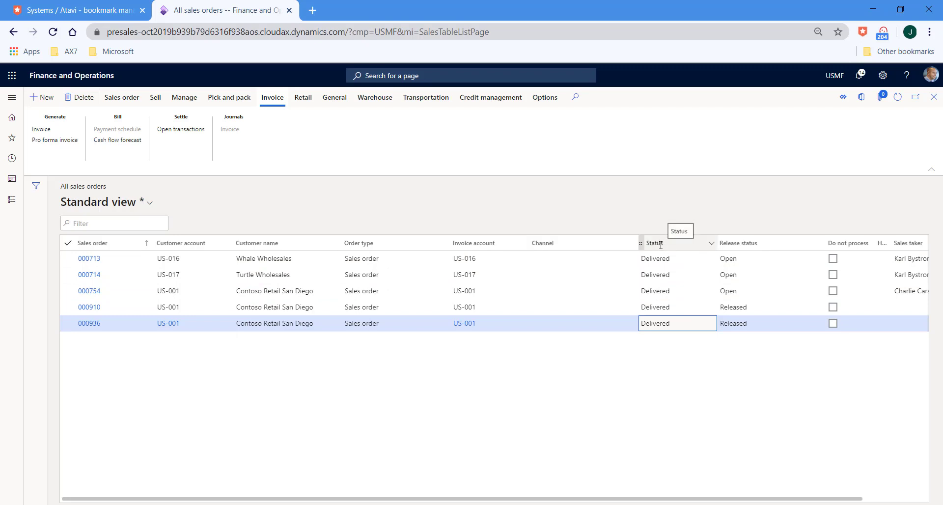
mouse_move(669, 249)
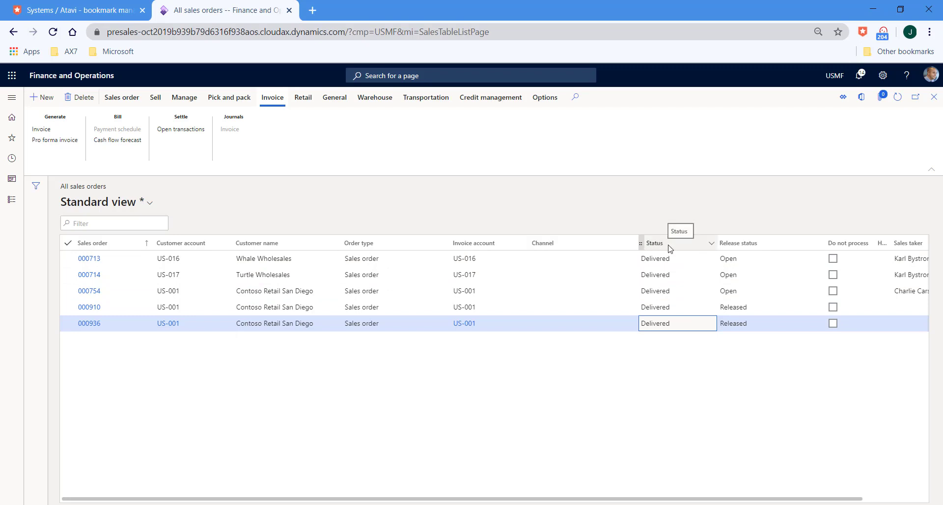
mouse_move(641, 243)
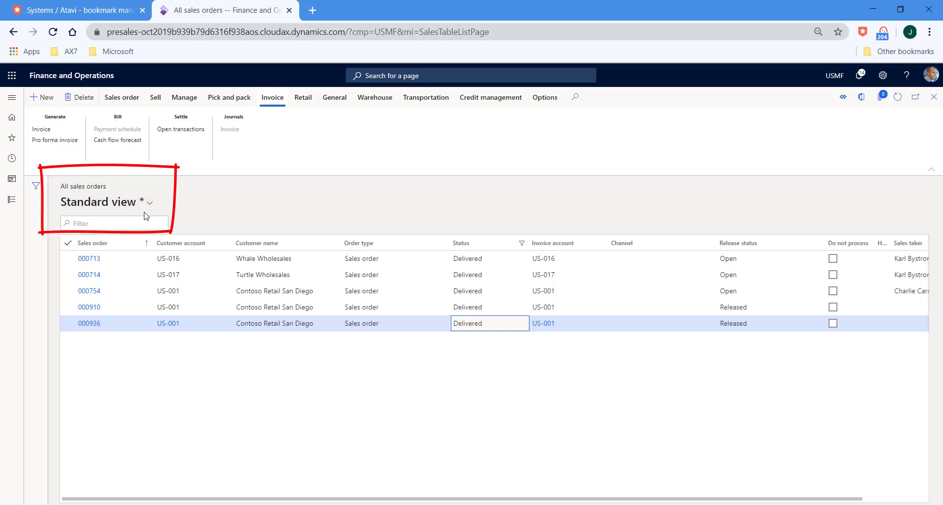
mouse_move(176, 204)
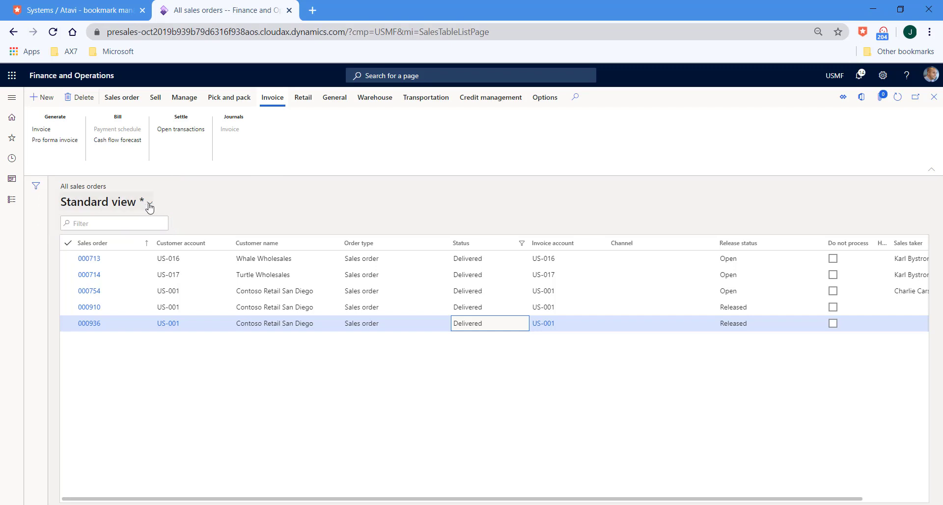
- Save the layout as view 'Delivered not yet invoiced', pinned as default
left_click(149, 202)
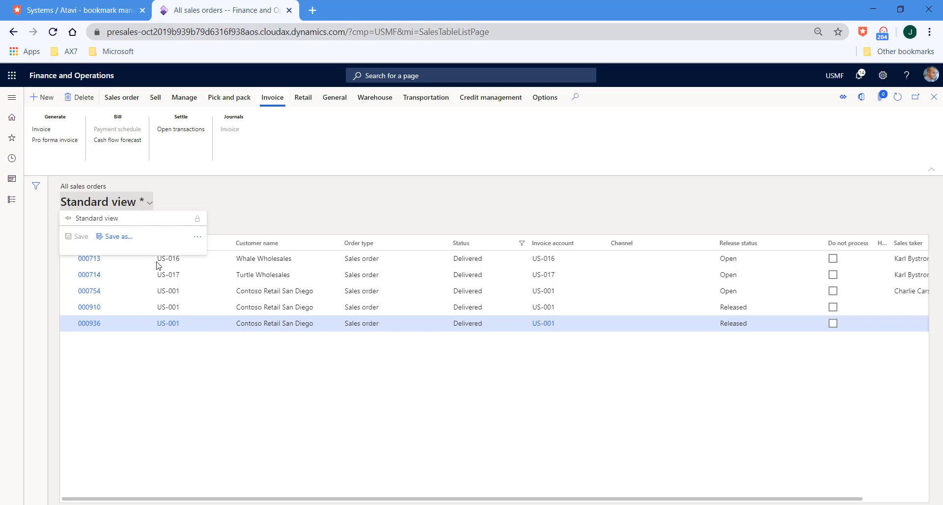
left_click(117, 236)
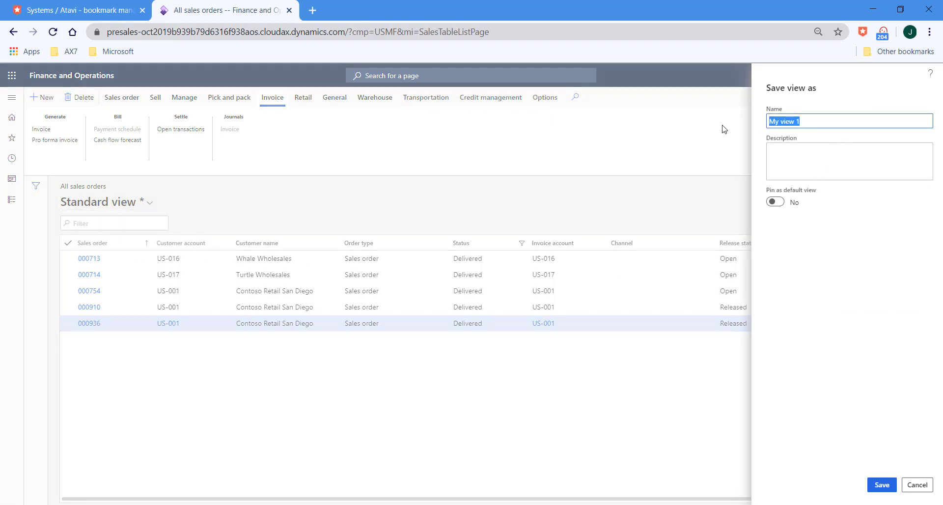
type("Delivered not yet in")
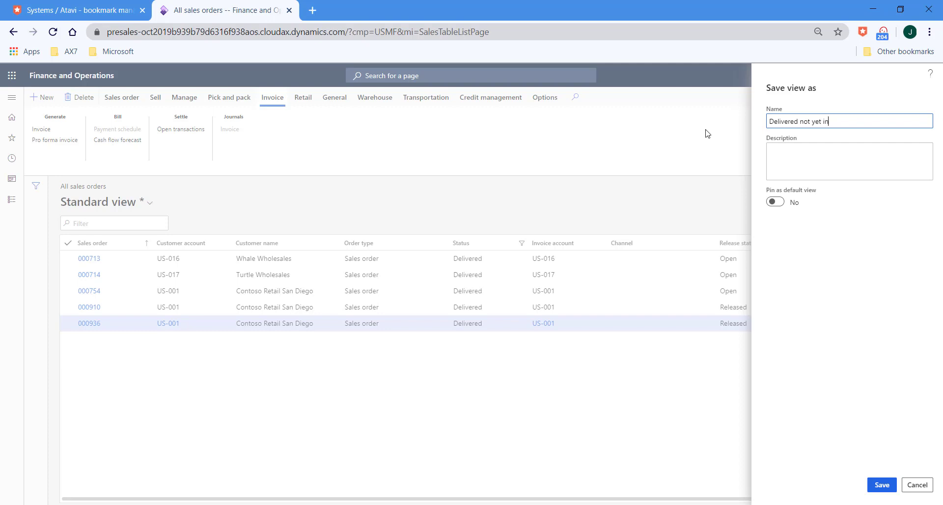
left_click(849, 160)
type("Delivered not yet invoiced")
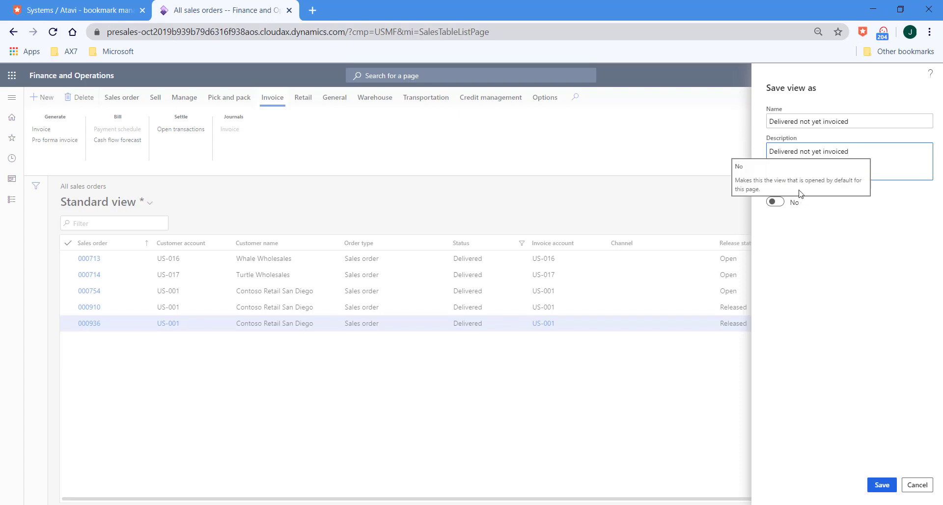
left_click(774, 202)
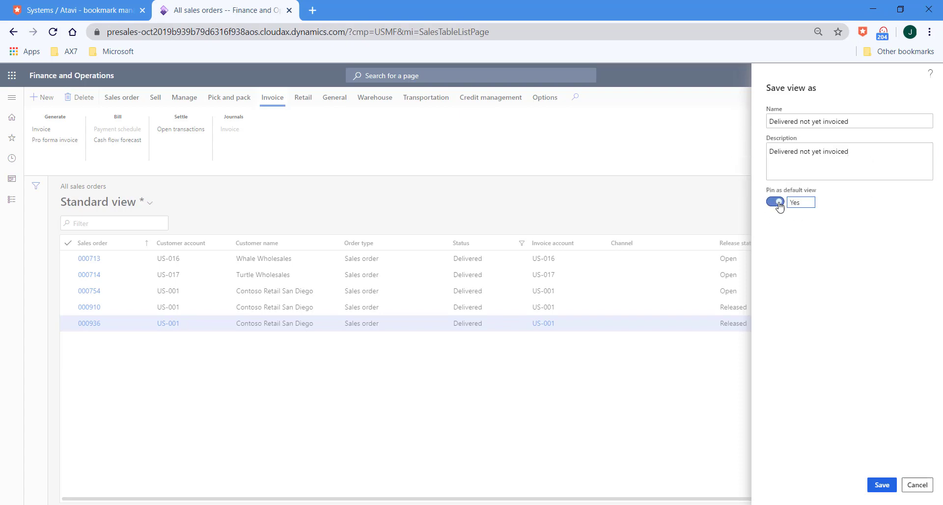
left_click(881, 484)
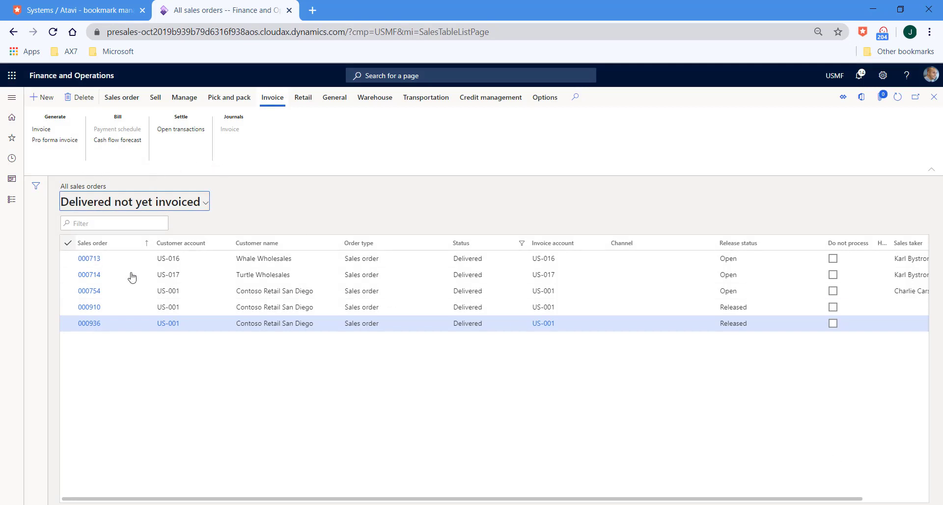
mouse_move(223, 201)
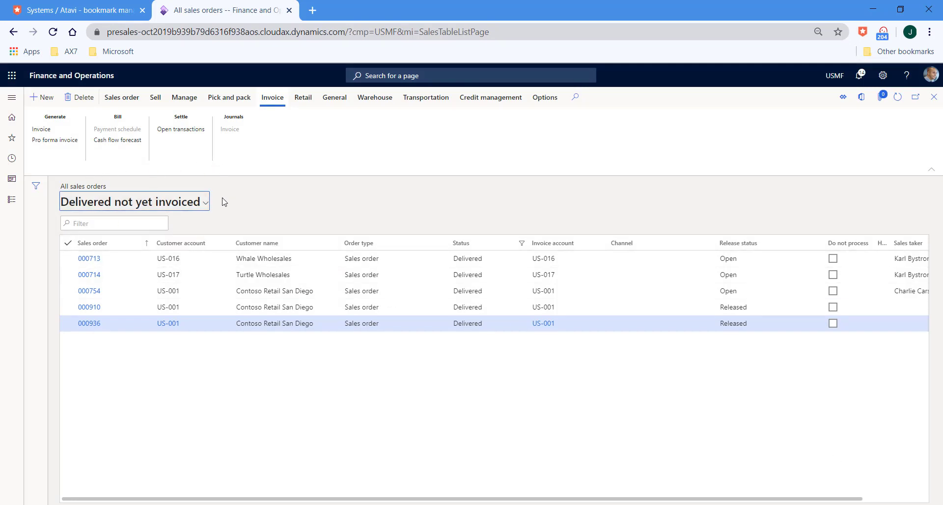
- Switch to Standard view and back to Delivered not yet invoiced
left_click(133, 201)
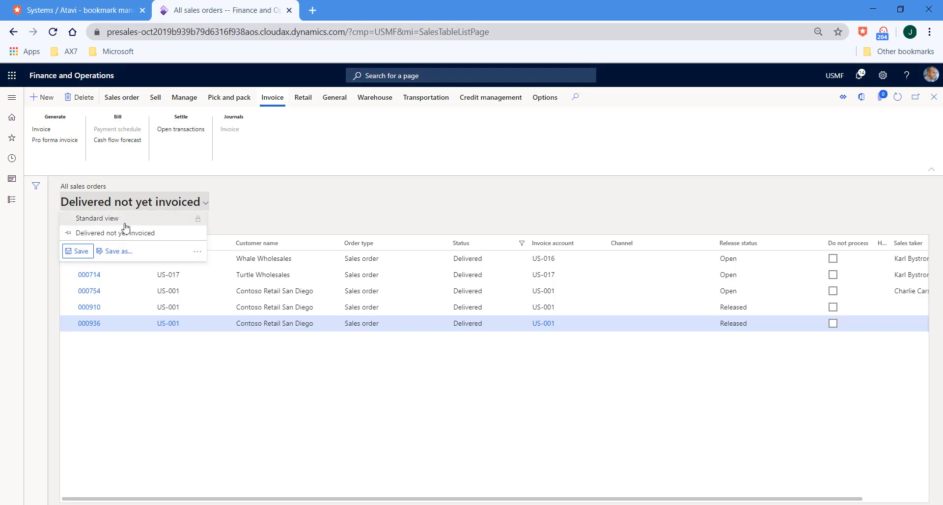
left_click(95, 218)
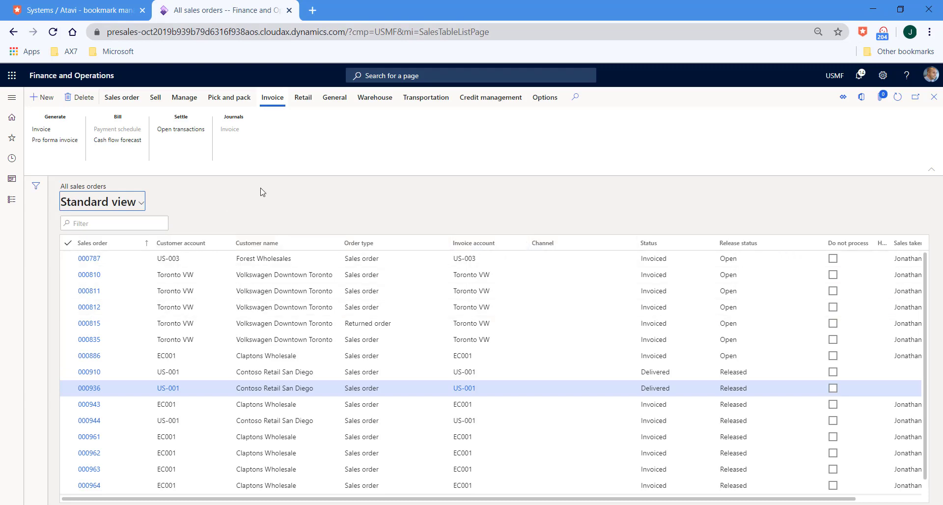
mouse_move(155, 212)
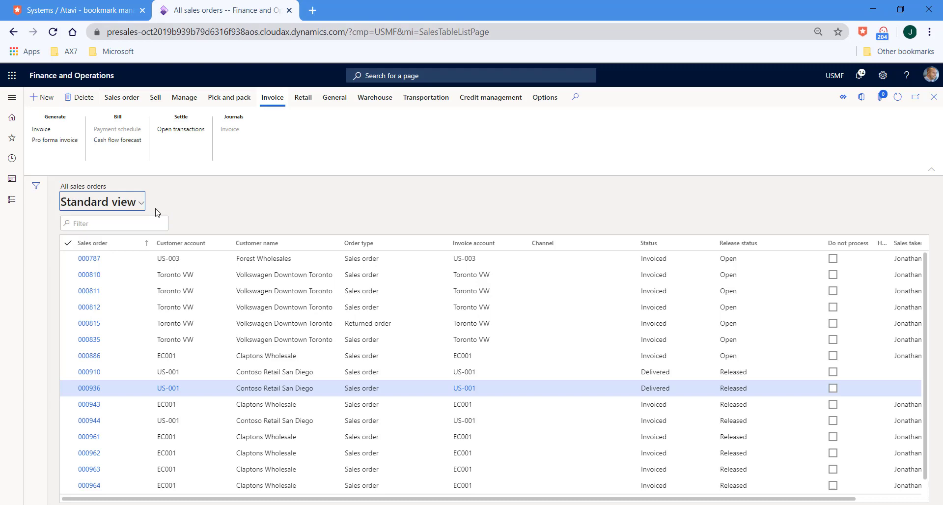
left_click(101, 201)
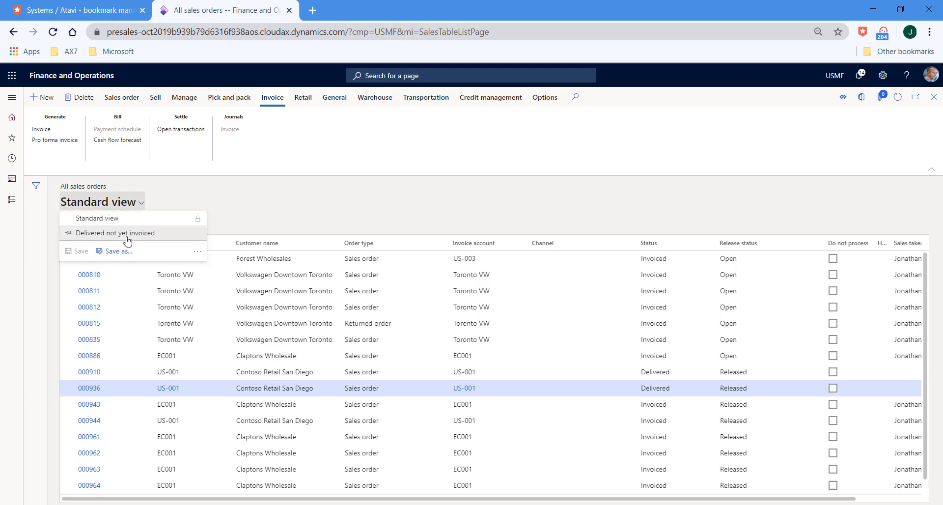
left_click(115, 233)
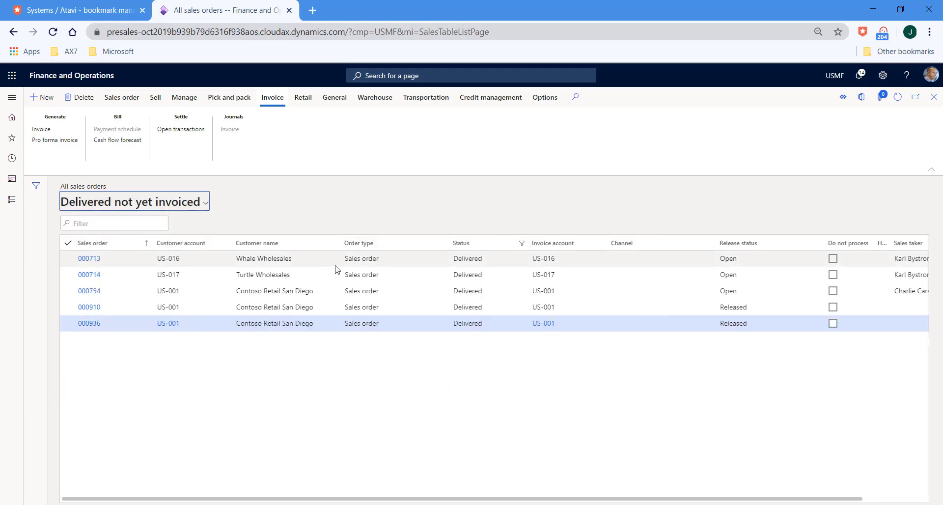
mouse_move(451, 203)
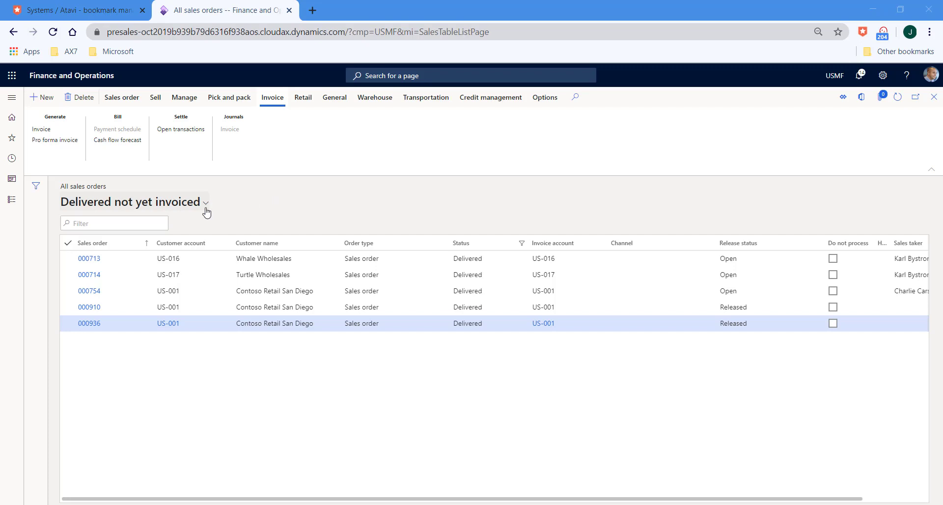
- Show the More options for the saved views
left_click(206, 203)
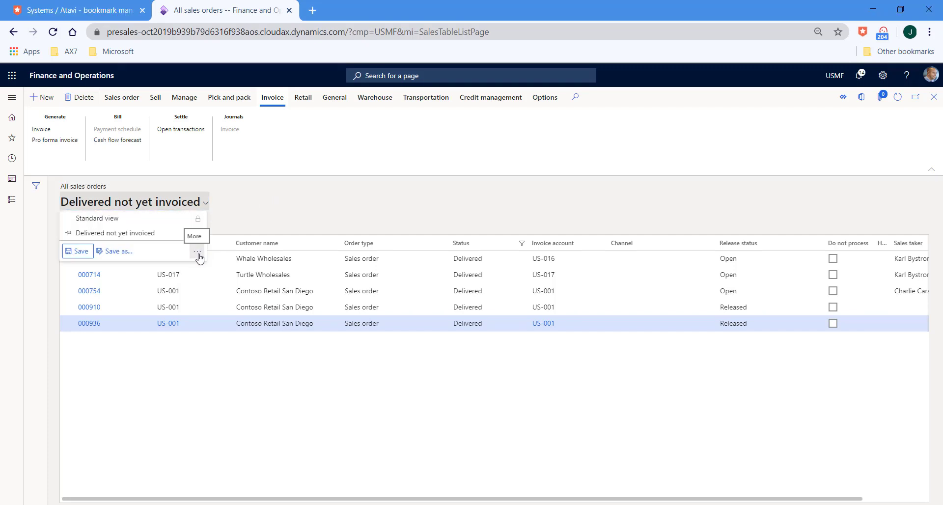
left_click(198, 250)
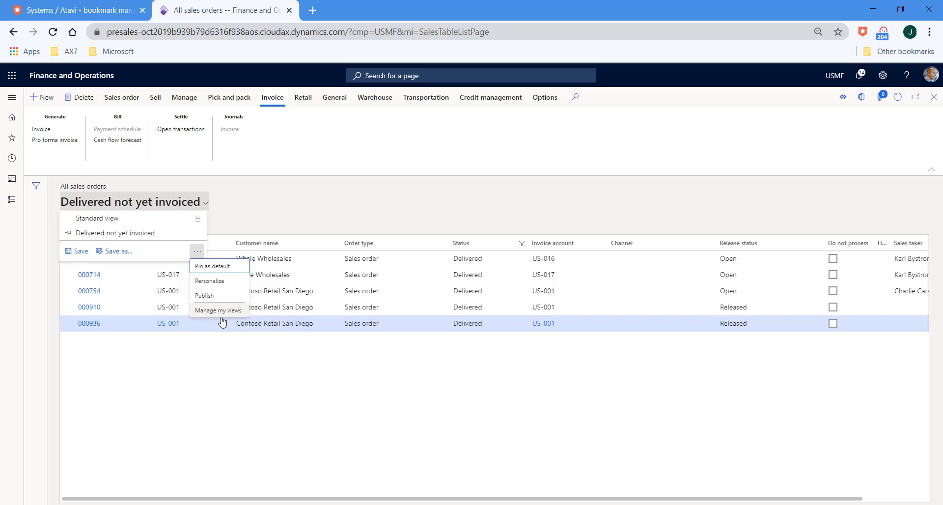
- Remove the Delivered not yet invoiced view via Manage my views and save
left_click(218, 310)
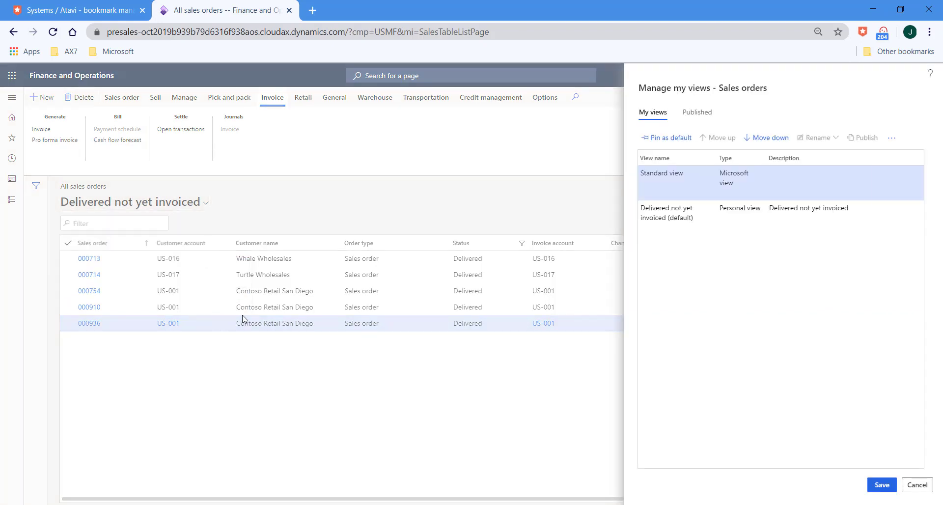
mouse_move(719, 201)
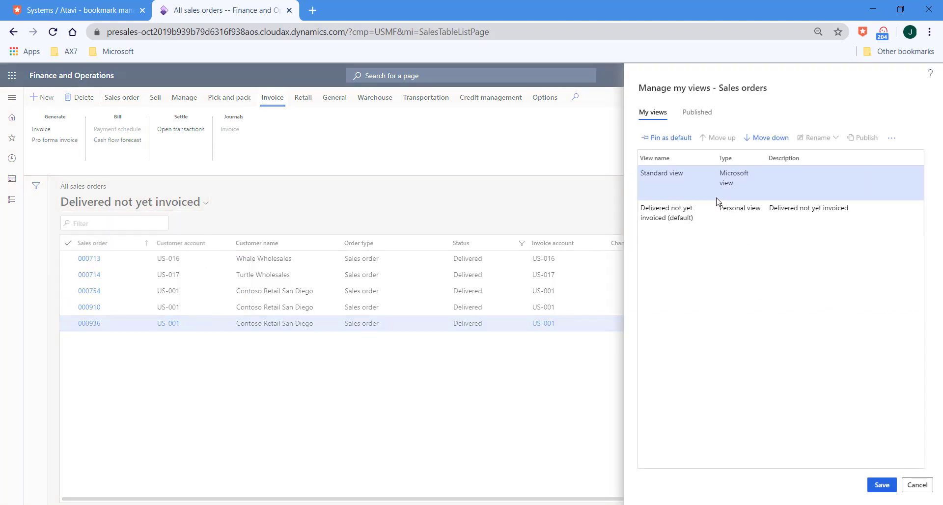
left_click(674, 213)
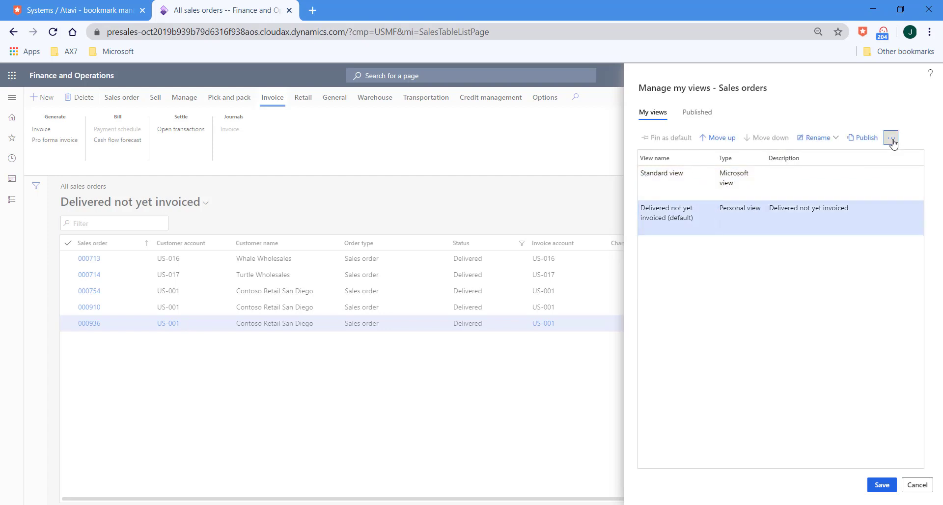
left_click(892, 137)
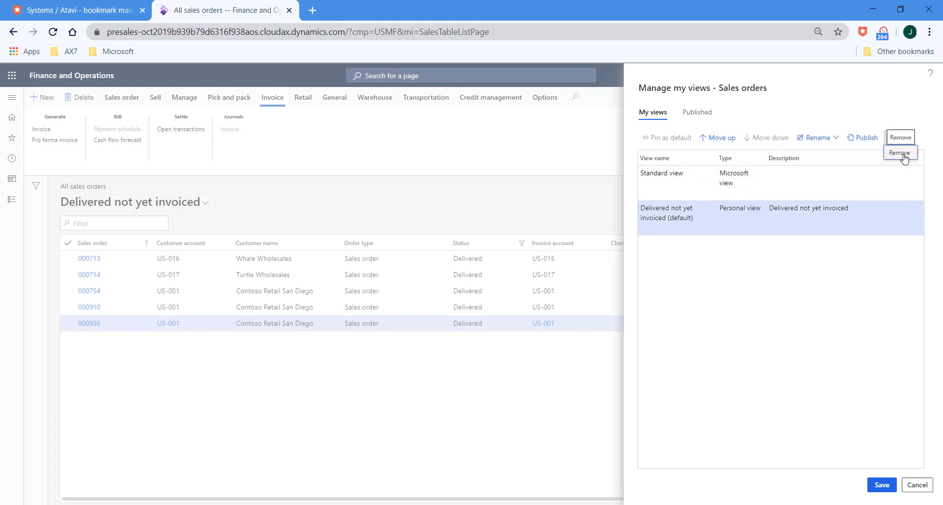
left_click(899, 152)
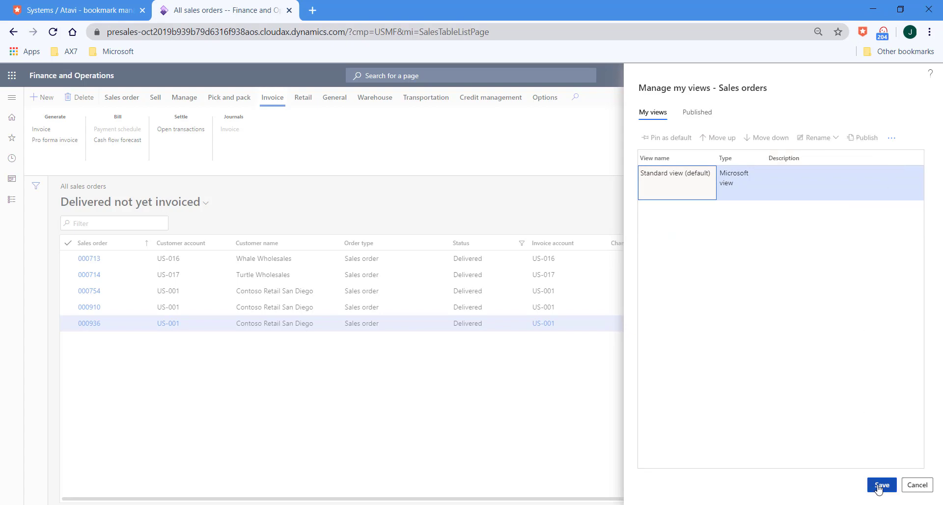
left_click(881, 484)
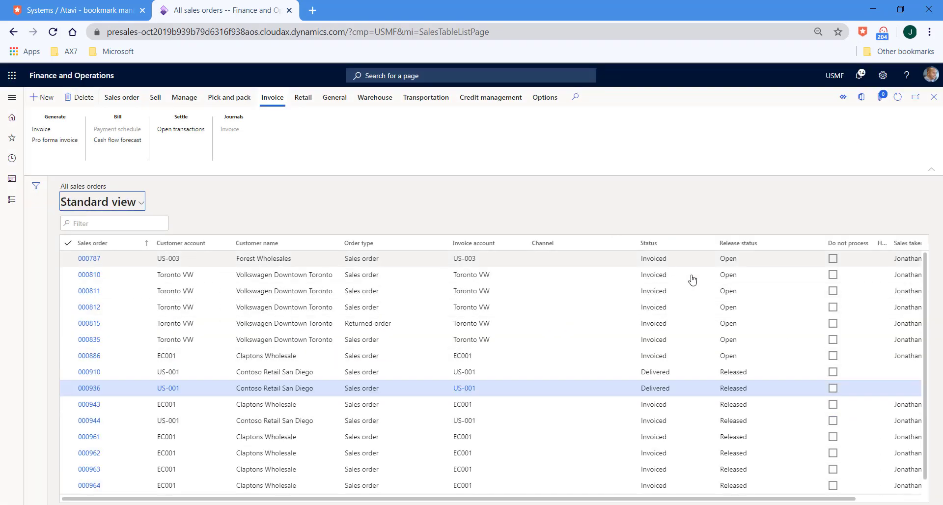
mouse_move(691, 242)
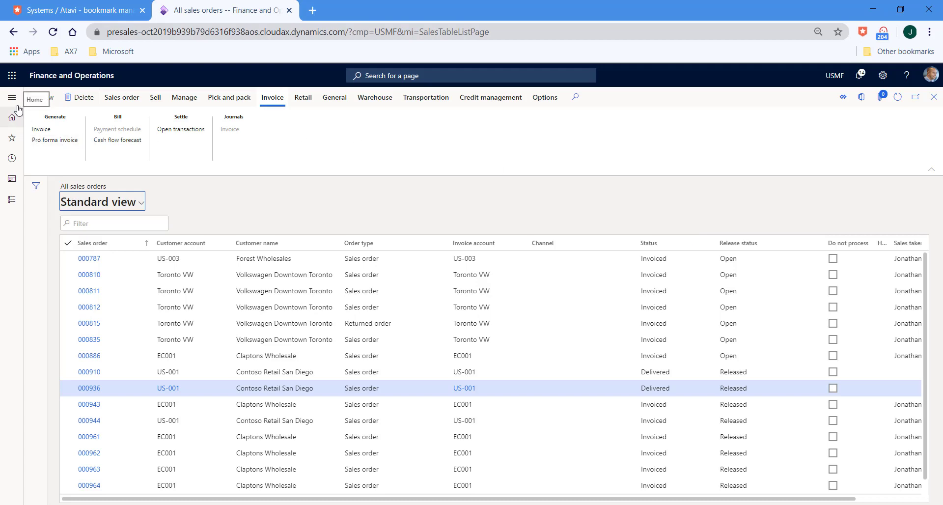
mouse_move(15, 98)
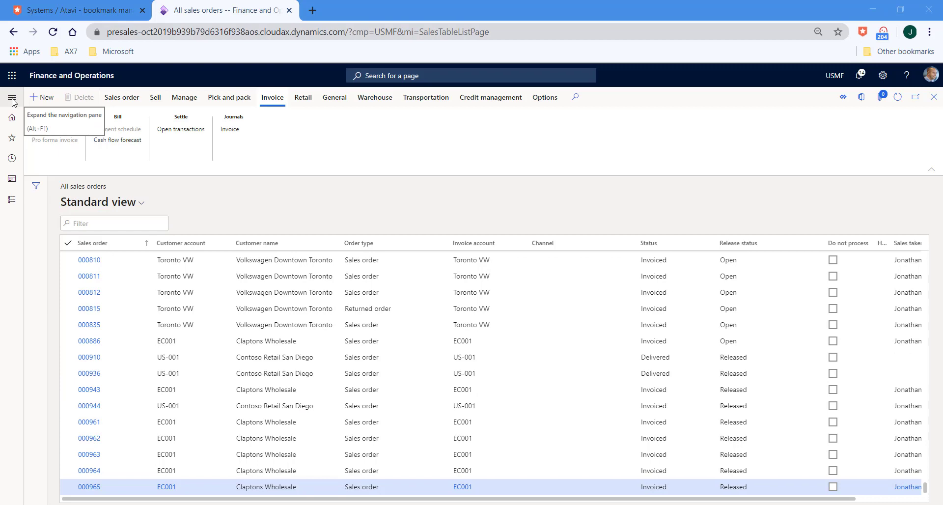
- Expand the navigation pane to show Recent pages
left_click(12, 97)
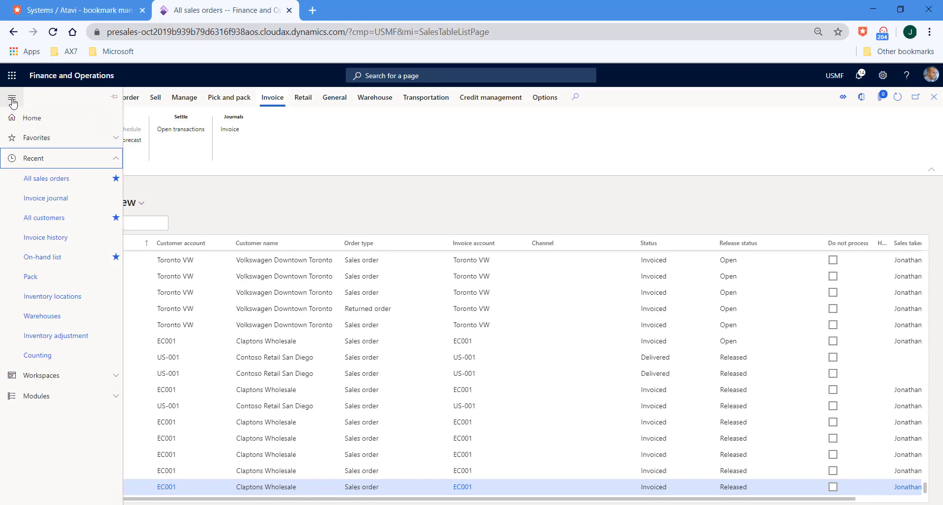
- Go to Invoice journal and bring up the Currency column options
left_click(12, 97)
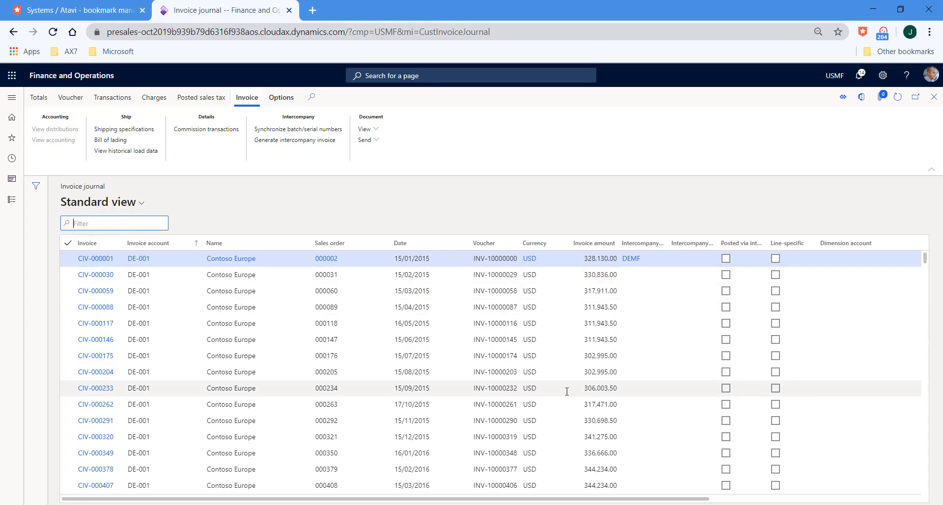
mouse_move(548, 232)
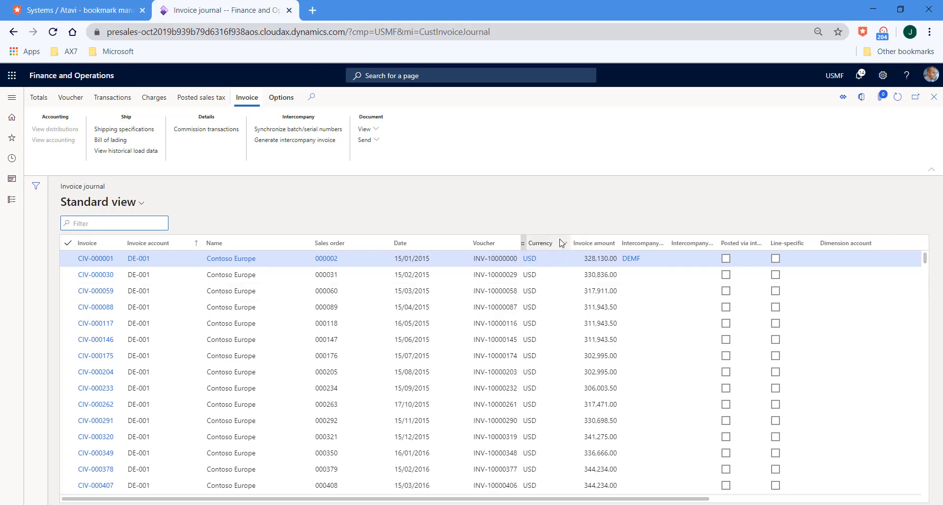
right_click(539, 243)
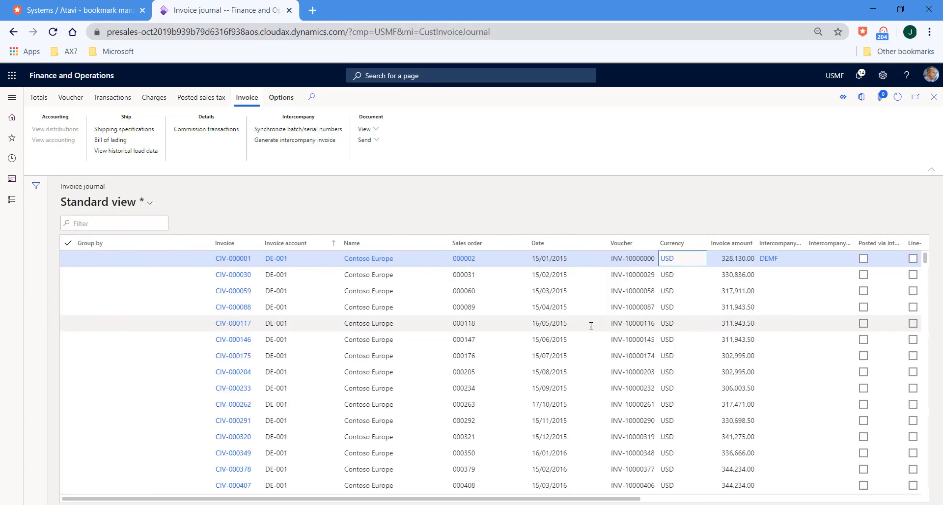
- Group the invoice rows by the Currency column
left_click(671, 243)
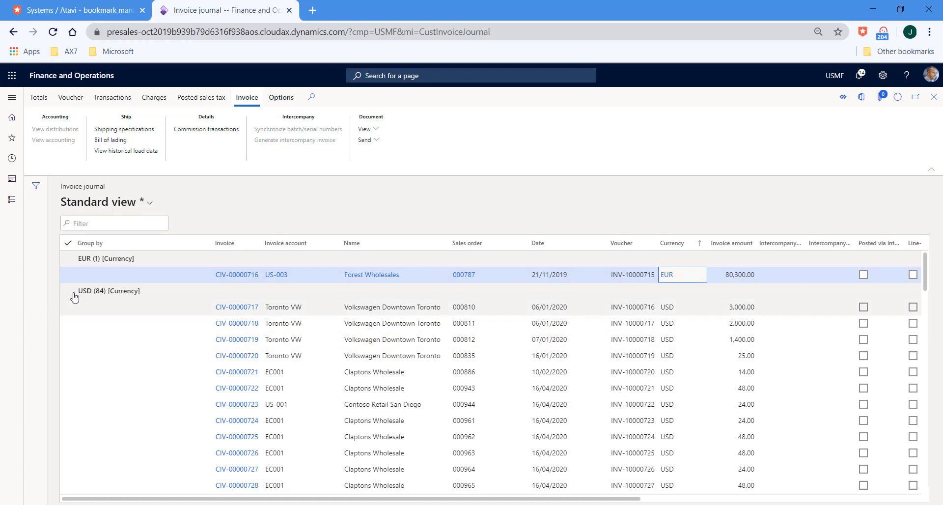
mouse_move(81, 291)
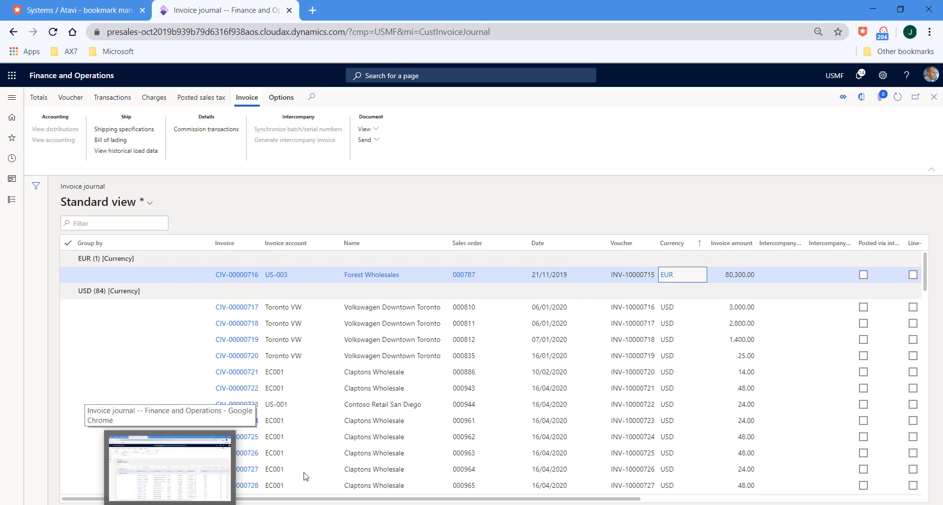
mouse_move(755, 302)
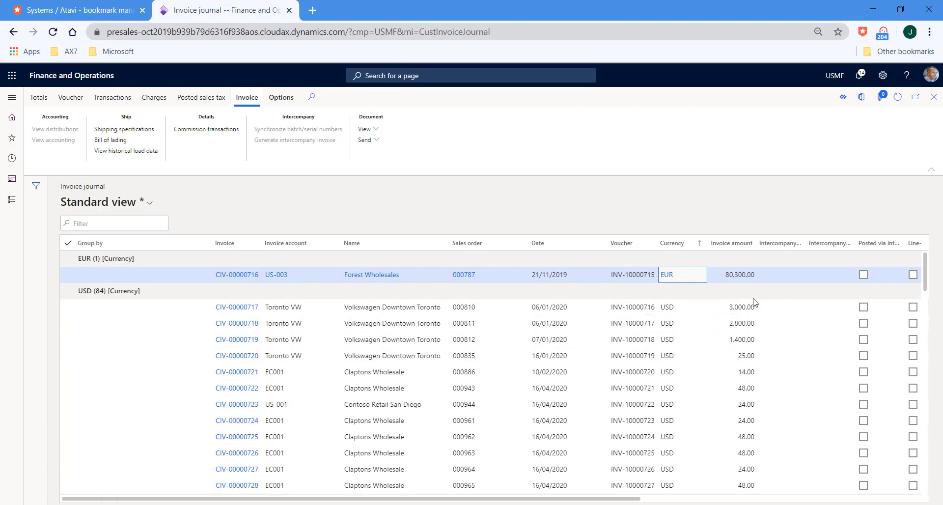
mouse_move(727, 252)
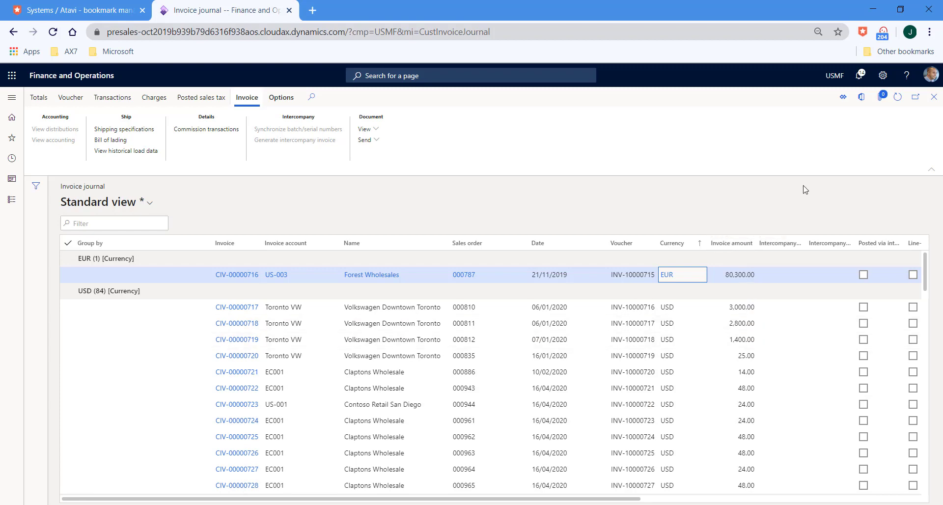
- Total the Invoice amount column, showing the USD group and overall totals across 749 rows
right_click(730, 243)
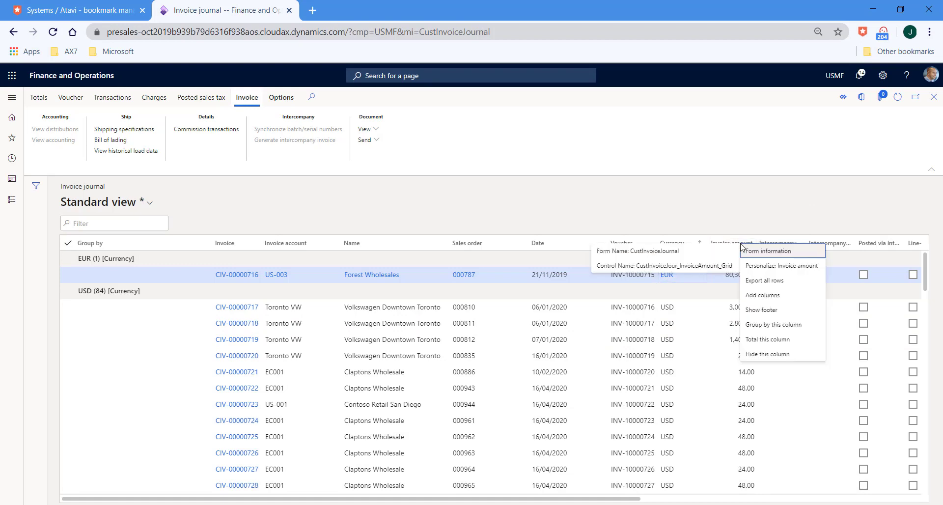
mouse_move(778, 339)
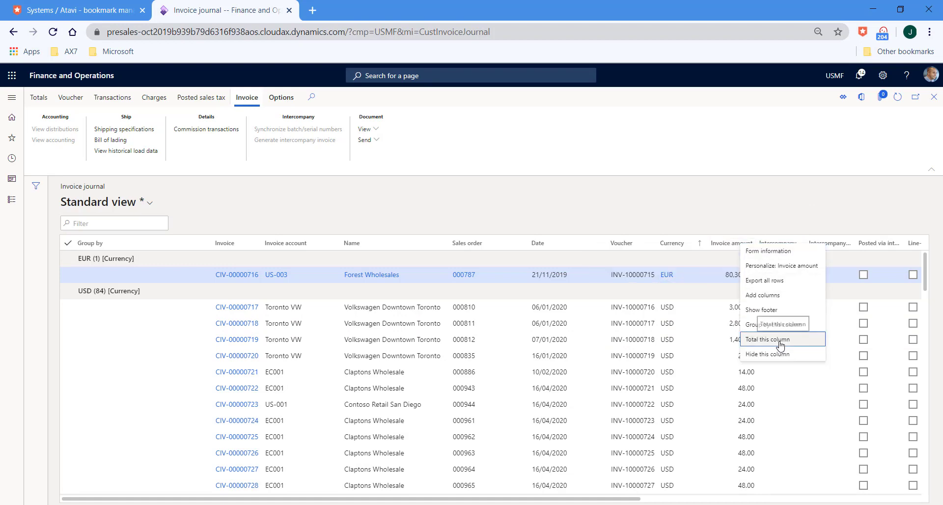
left_click(773, 338)
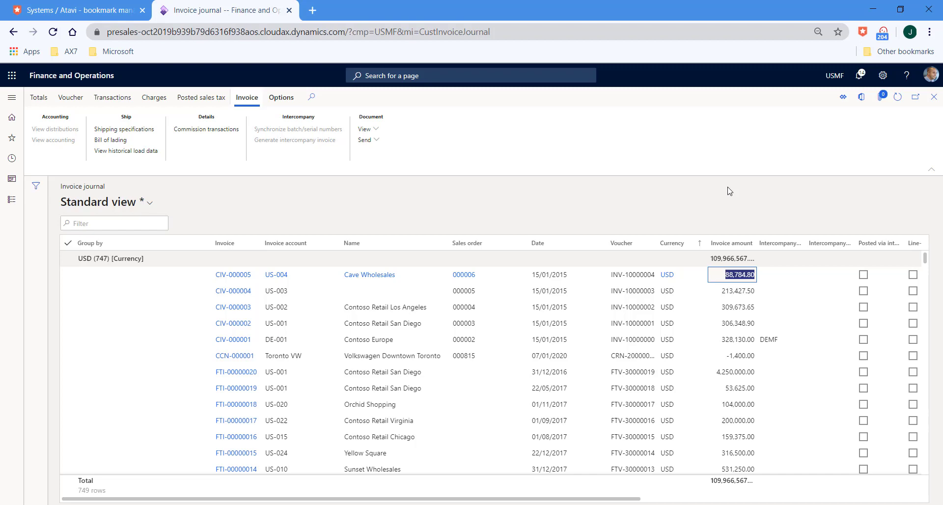
mouse_move(707, 261)
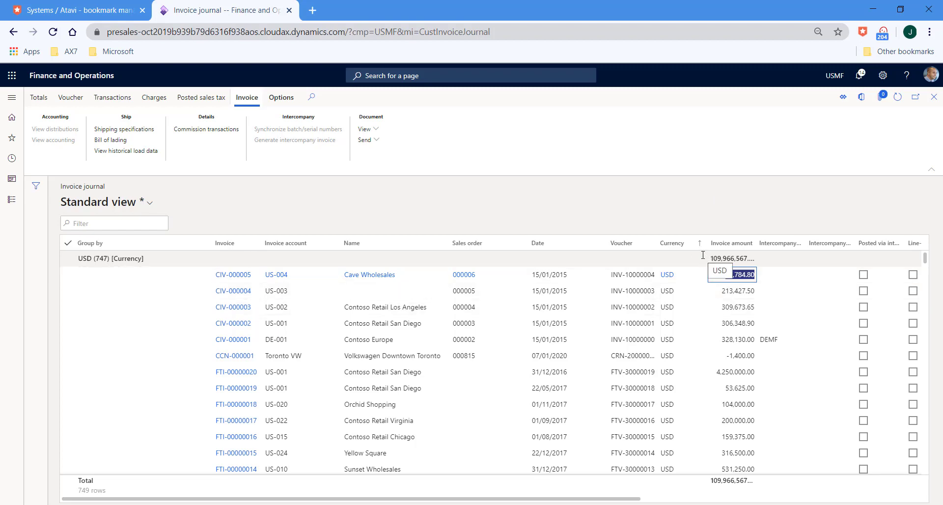
left_click(732, 274)
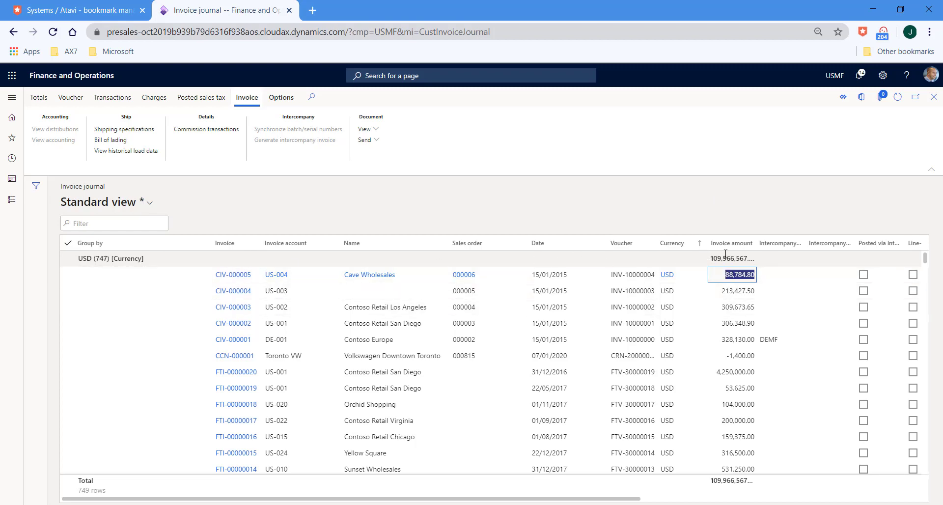
mouse_move(748, 499)
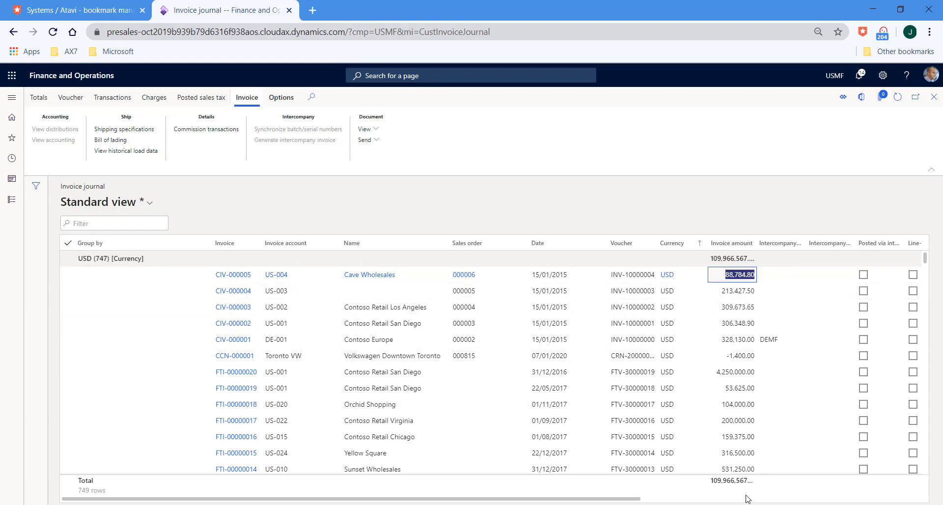
mouse_move(734, 493)
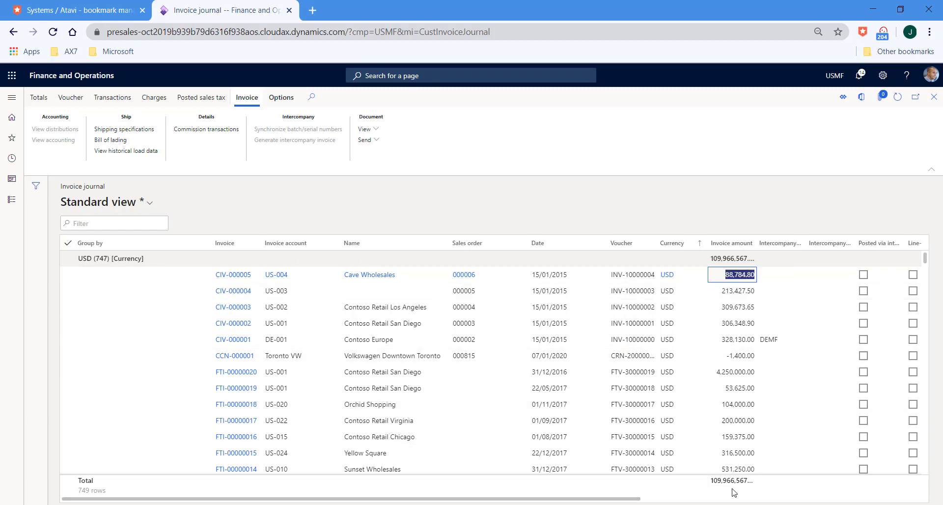